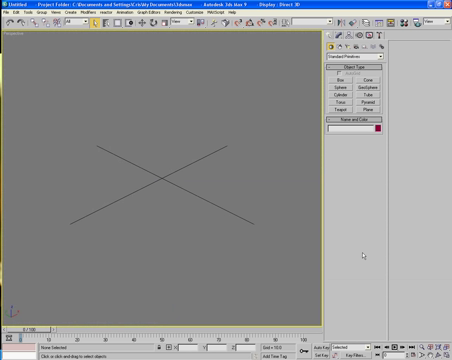
mouse_move(356, 183)
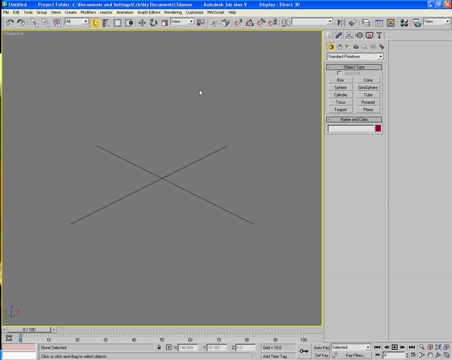
mouse_move(185, 72)
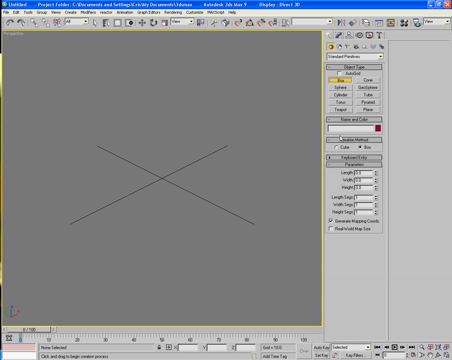
left_click(373, 127)
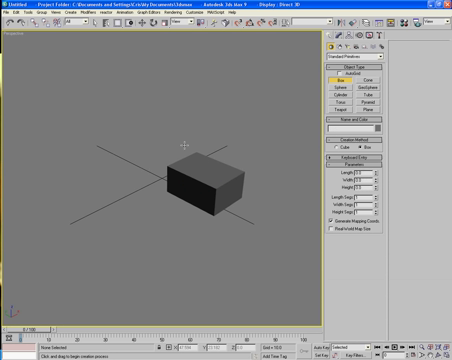
left_click(210, 180)
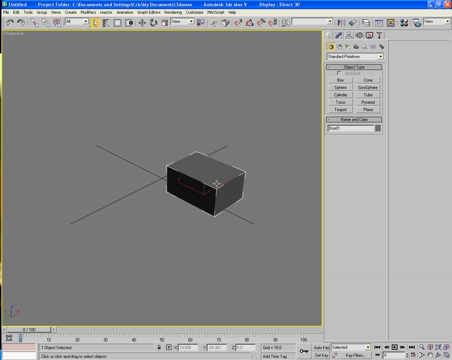
key("Delete")
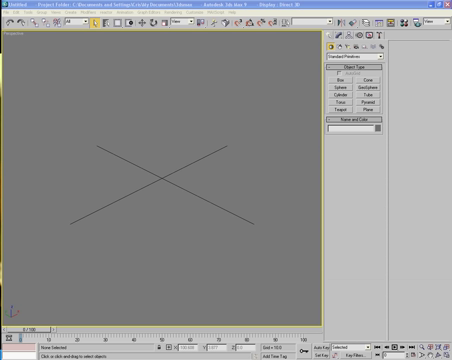
mouse_move(145, 90)
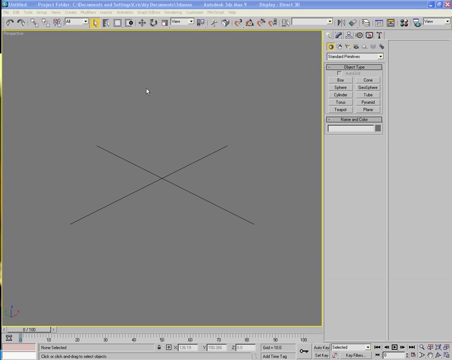
mouse_move(146, 103)
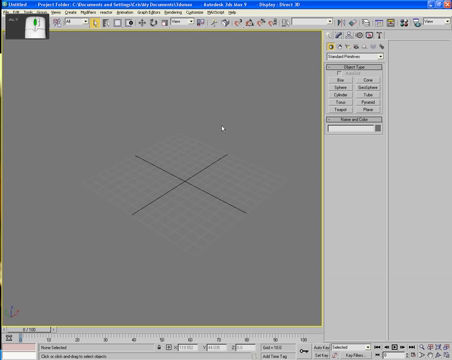
Arm Box creation again over the home grid in the empty perspective view
left_click(338, 78)
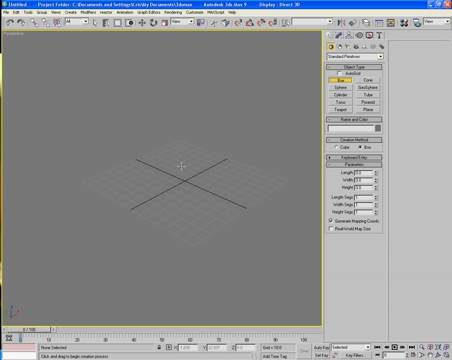
mouse_move(138, 213)
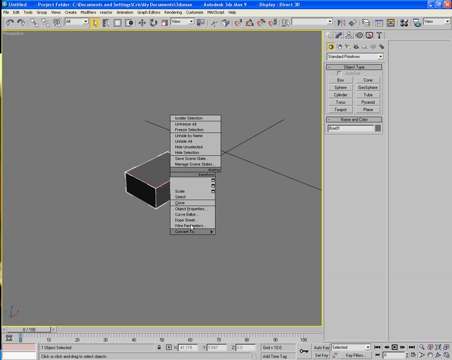
left_click(183, 233)
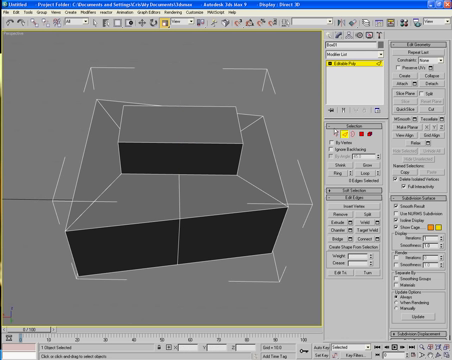
Add the arch-topped raised block with a rounded end onto the stepped base
left_click(174, 105)
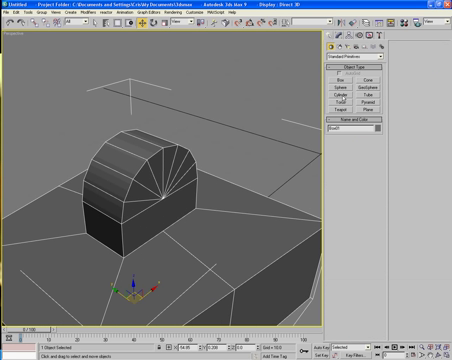
Draw a cylinder as a short axle through the rounded block and open its quad menu
left_click(348, 95)
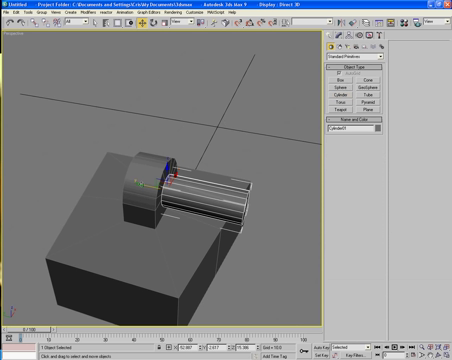
right_click(160, 180)
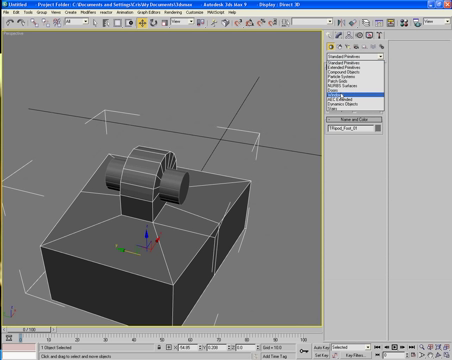
Switch the Create panel to Compound Objects with Tripod_Foot_01 selected
left_click(360, 59)
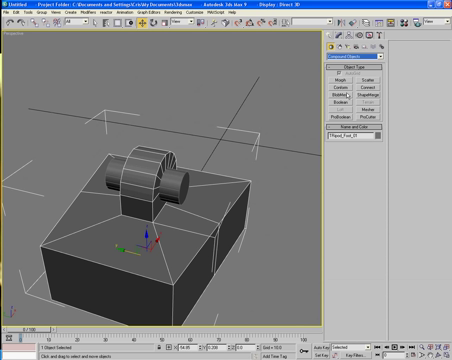
left_click(348, 117)
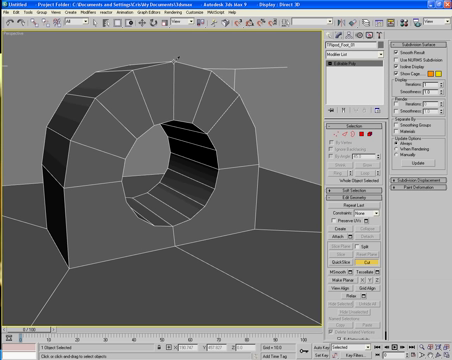
mouse_move(260, 124)
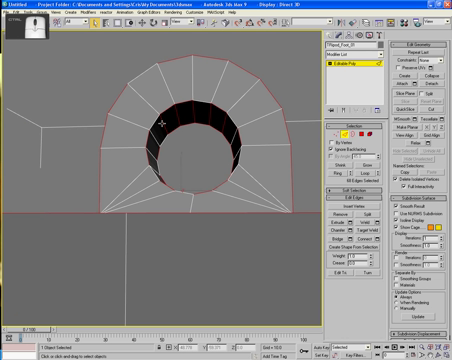
mouse_move(200, 116)
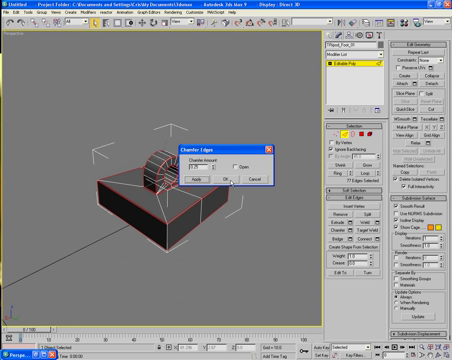
Confirm the chamfer on Tripod_Foot_01's chosen edges
left_click(228, 178)
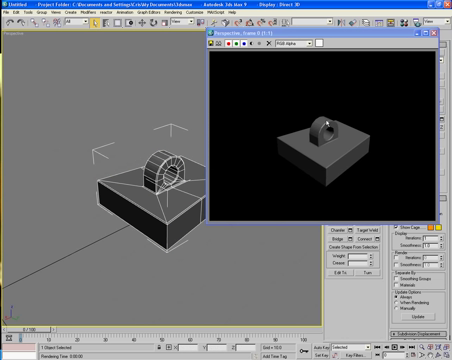
mouse_move(277, 145)
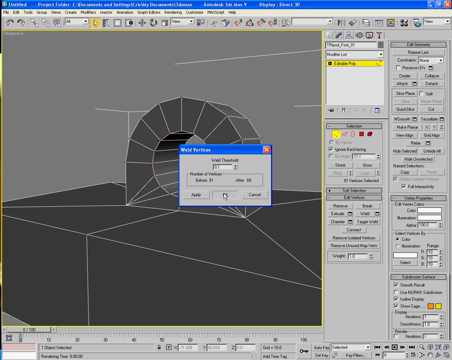
Confirm the Weld Vertices dialog to merge Tripod_Foot_01's overlapping vertices
left_click(190, 194)
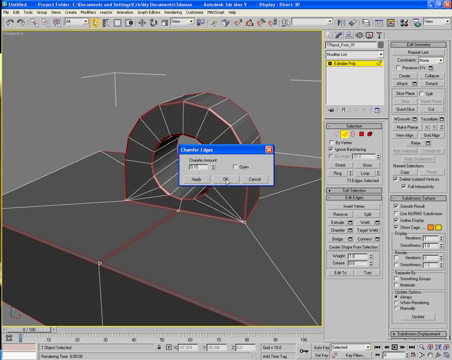
Confirm chamfers on the arch rim edges, then on the base outline edges
left_click(233, 178)
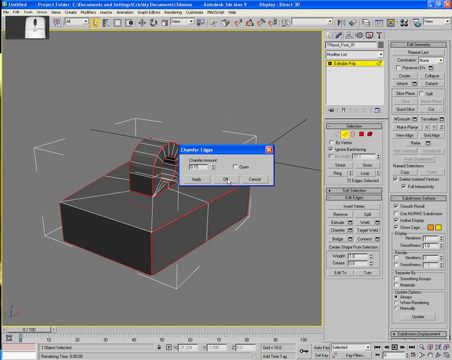
left_click(222, 179)
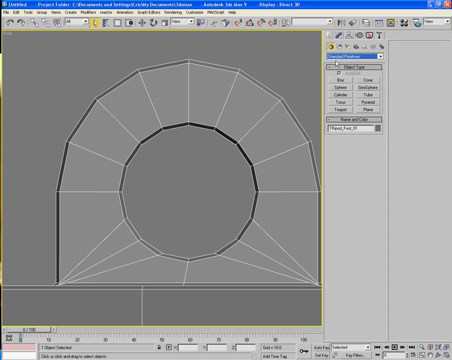
Create Cylinder01 from Standard Primitives inside Tripod_Foot_01's arch
left_click(345, 94)
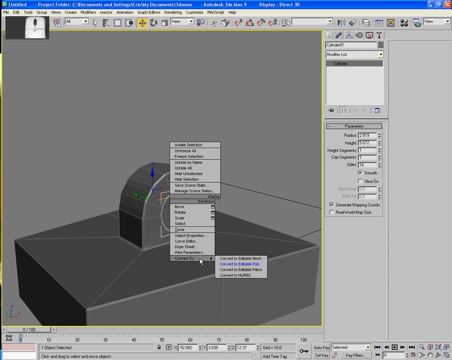
Convert Cylinder01 to an Editable Poly via the quad menu's Convert To submenu
left_click(234, 262)
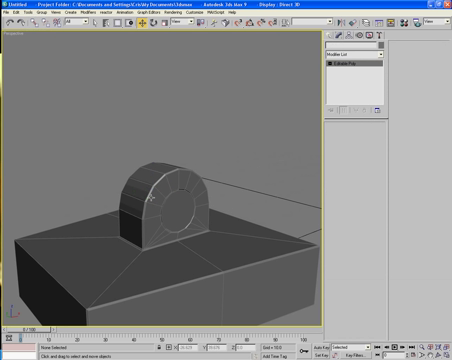